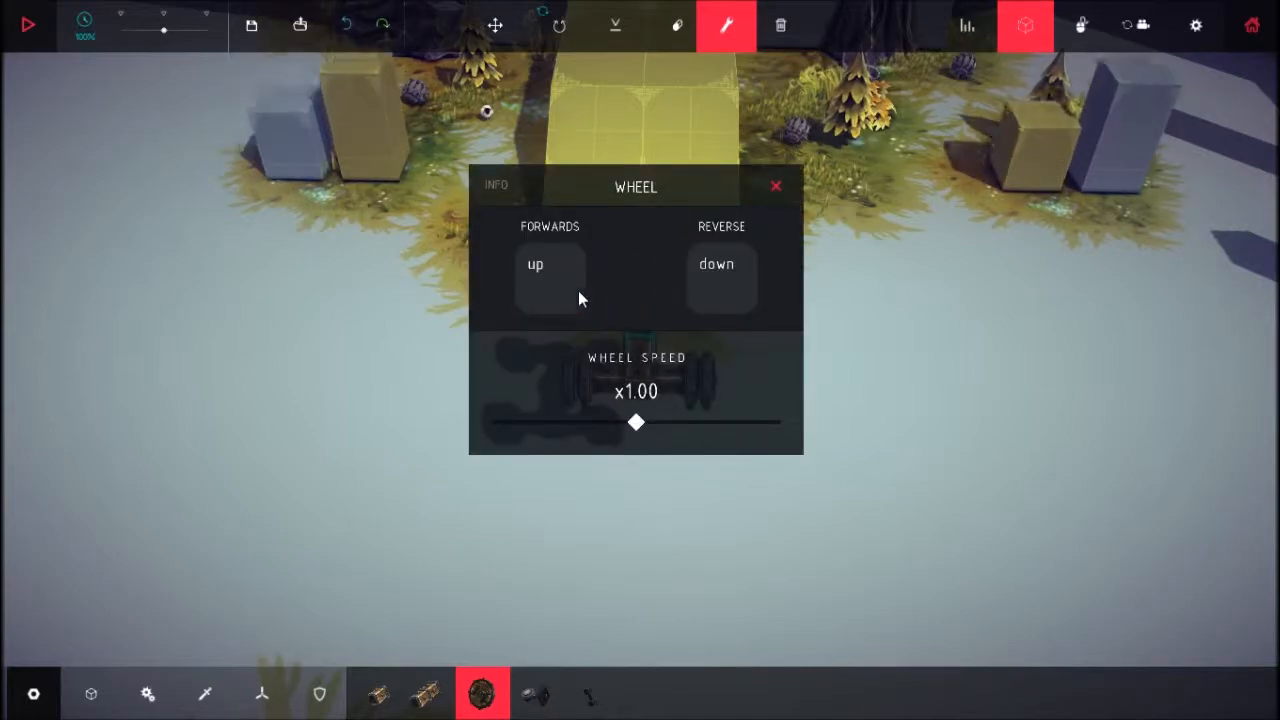
Bind the wheel's forward drive to the Right key and begin rebinding its reverse key.
click(720, 278)
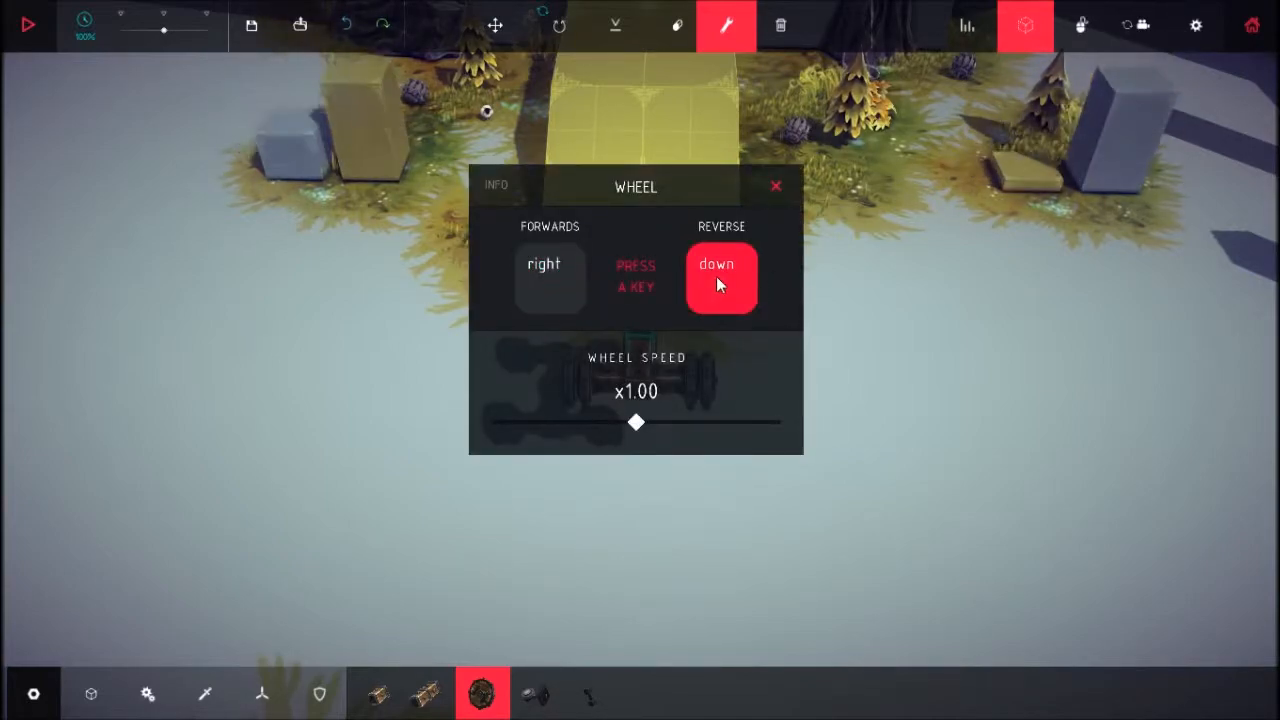
click(776, 186)
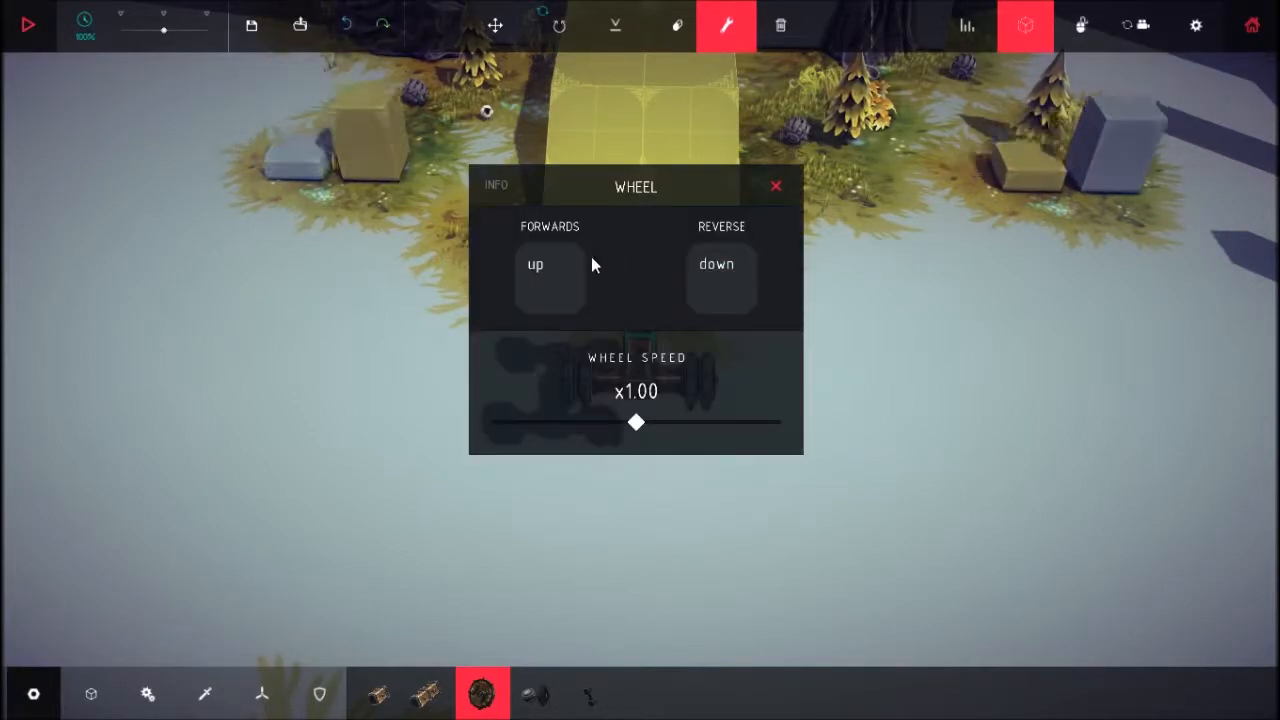
click(776, 186)
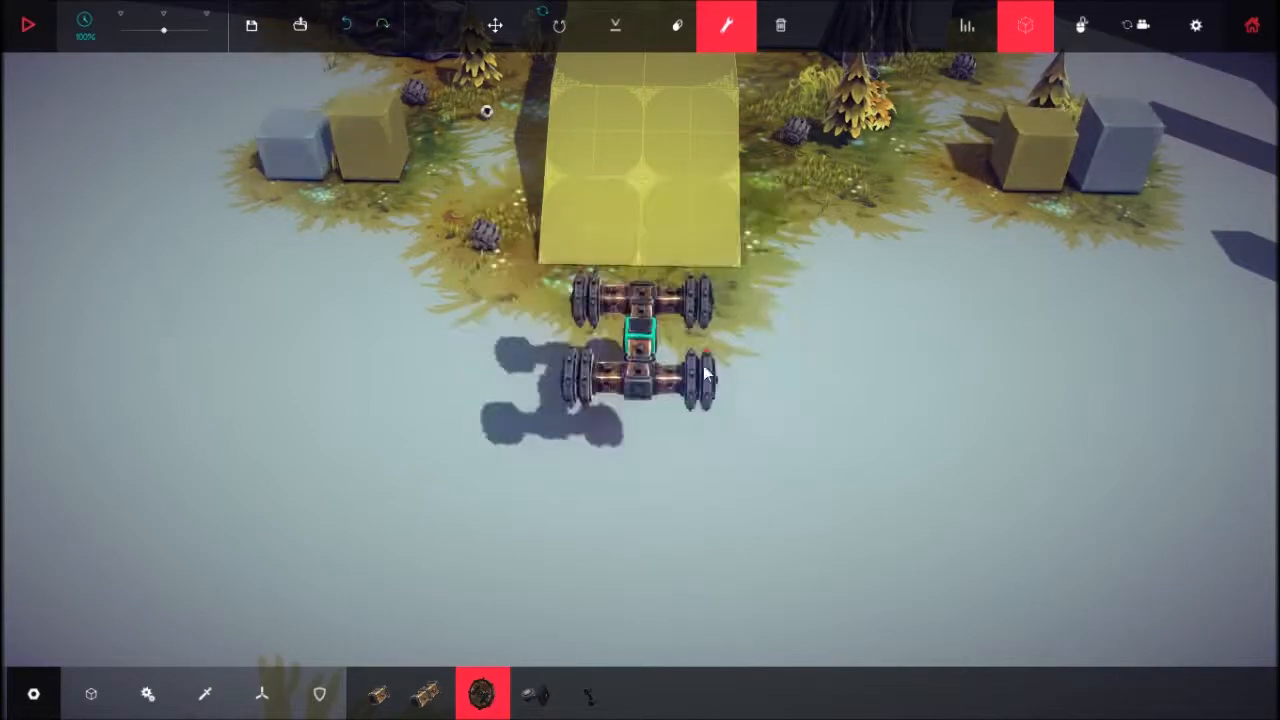